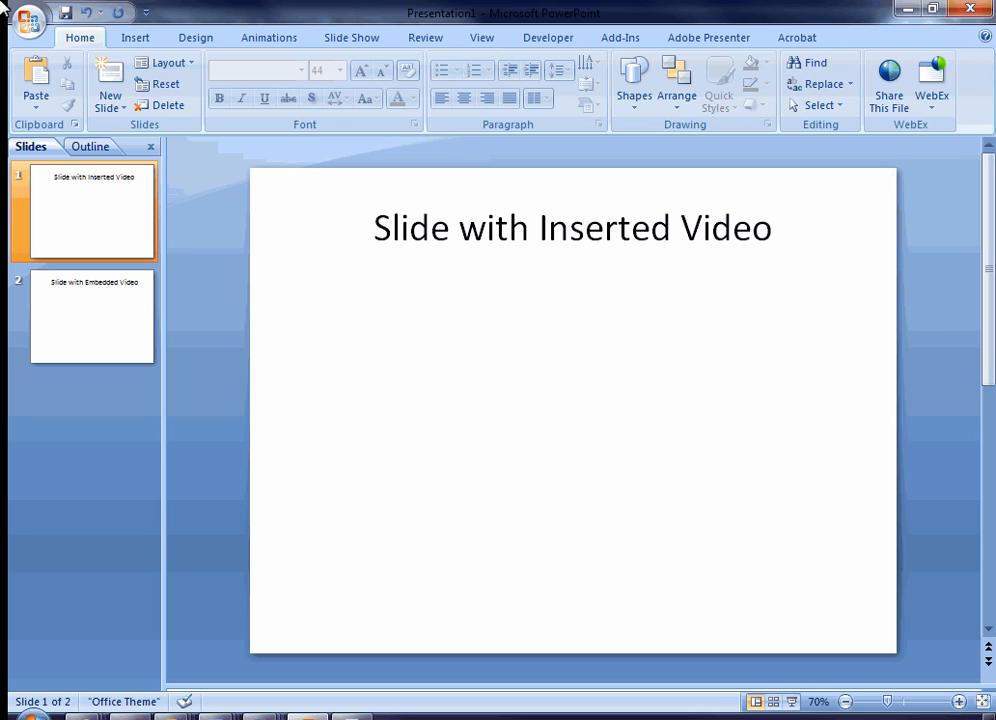
Step: Show the Insert tab's Movie options for slide 1
left_click(129, 37)
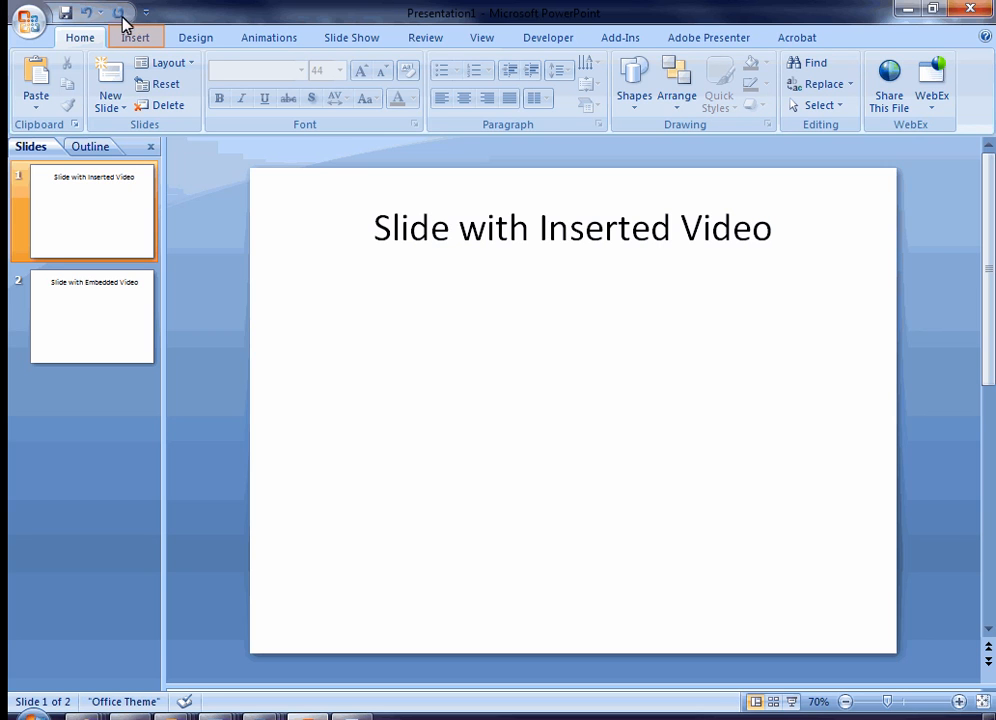
left_click(135, 37)
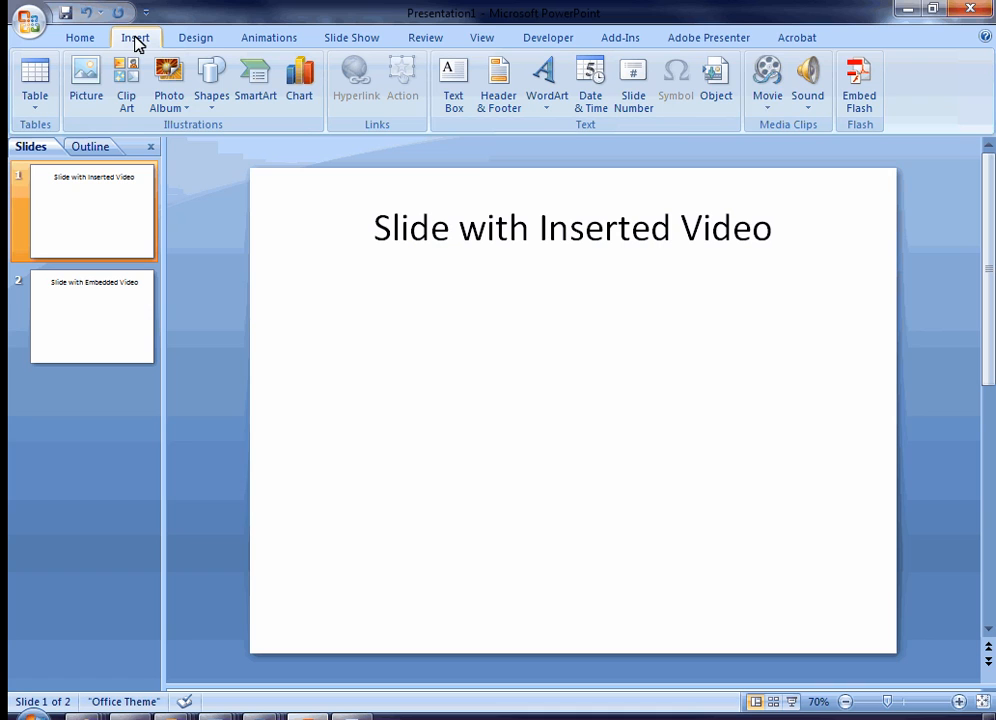
mouse_move(769, 80)
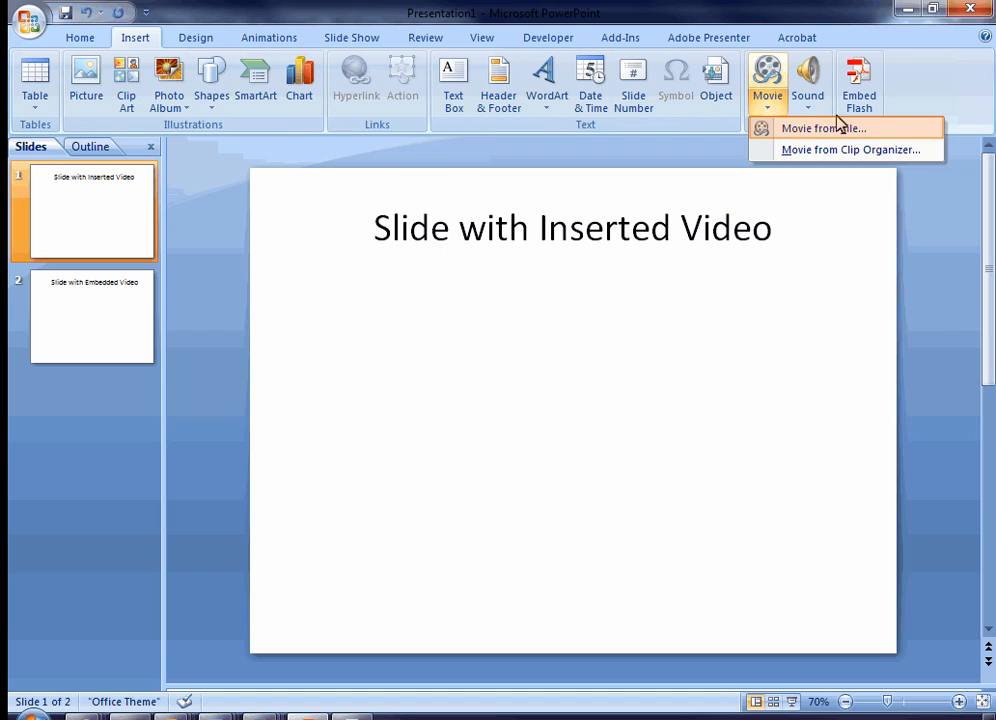
Step: Insert Carol_Burnett.wmv onto slide 1 using Movie from File
left_click(831, 128)
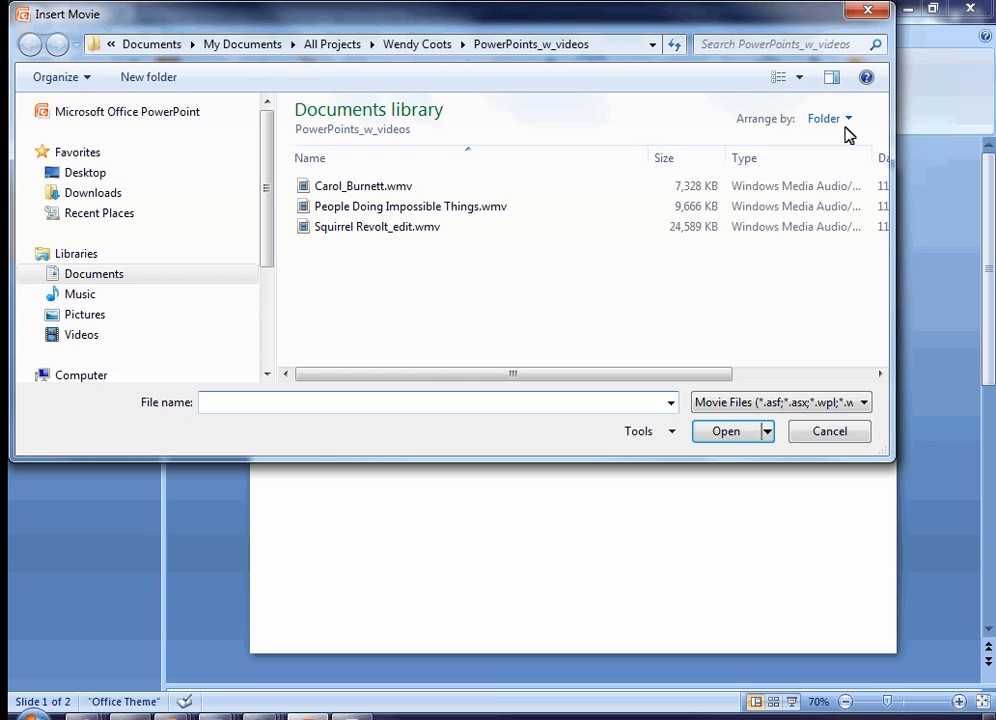
left_click(366, 186)
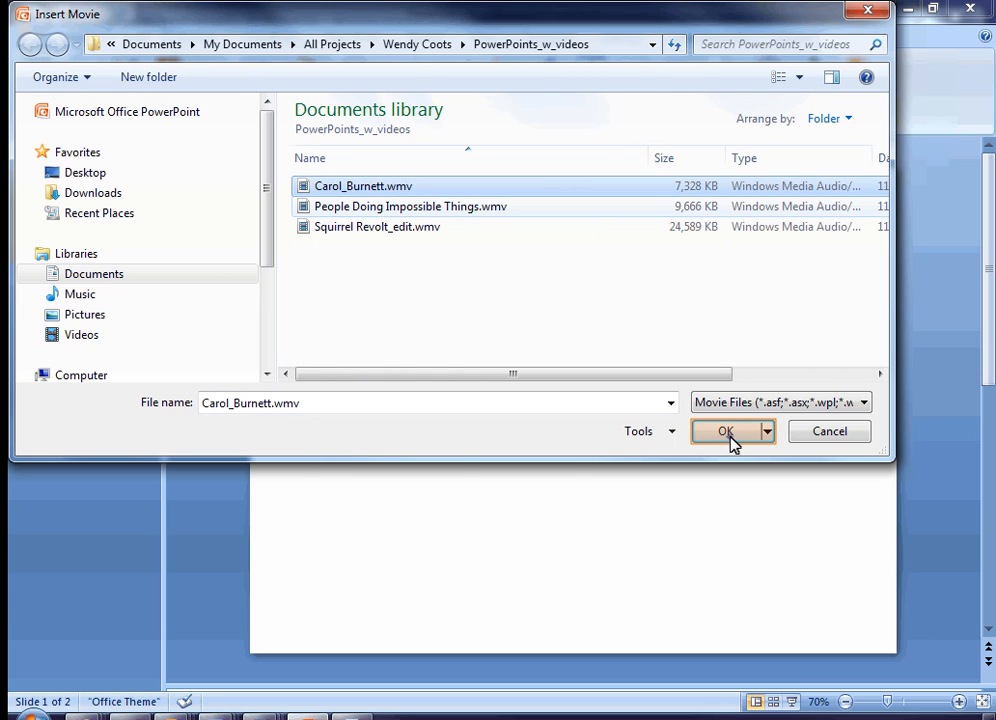
left_click(724, 431)
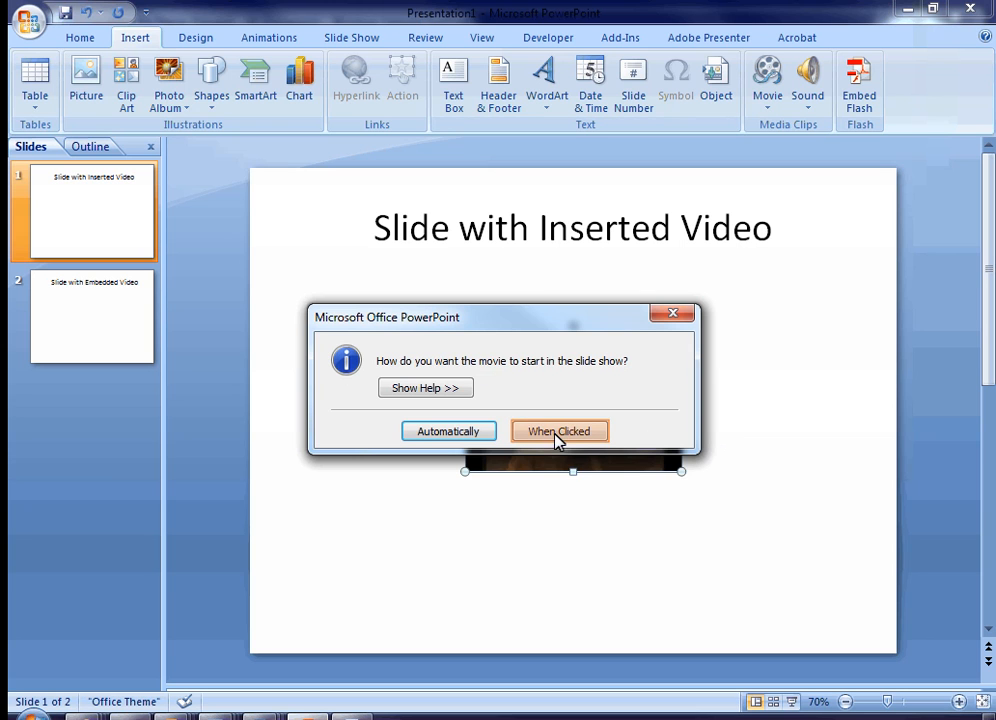
Step: Set the slide 1 movie to start When Clicked and enlarge it to about 4.44 x 7.89 inches
left_click(559, 430)
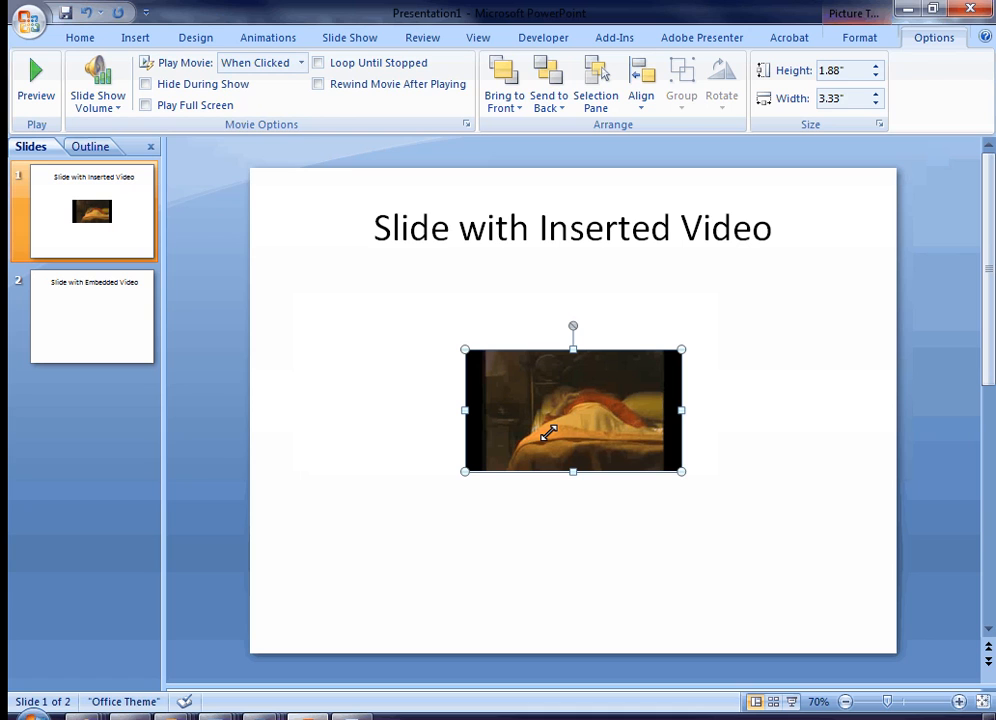
mouse_move(511, 436)
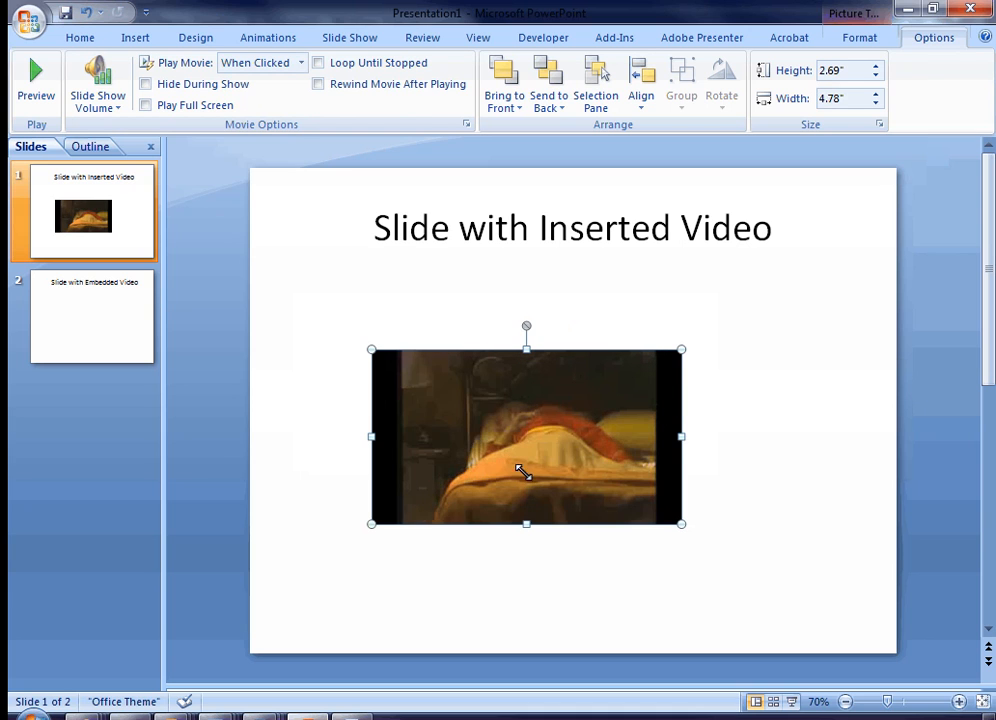
left_click_drag(681, 523, 883, 636)
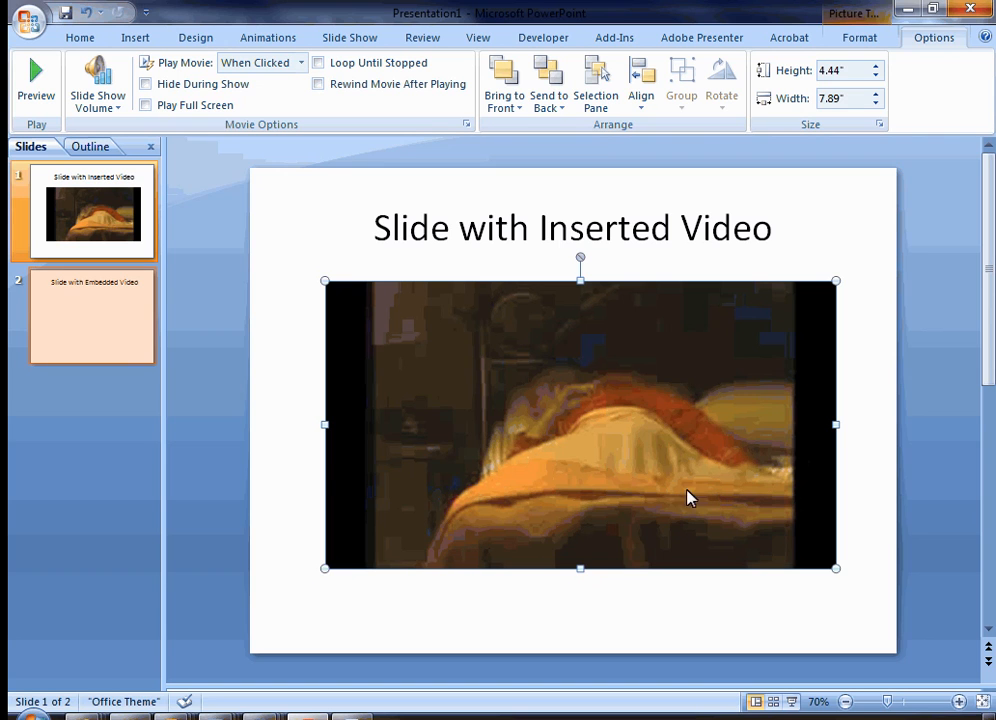
Step: Go to slide 2 and bring up the Insert Object dialog
left_click(91, 316)
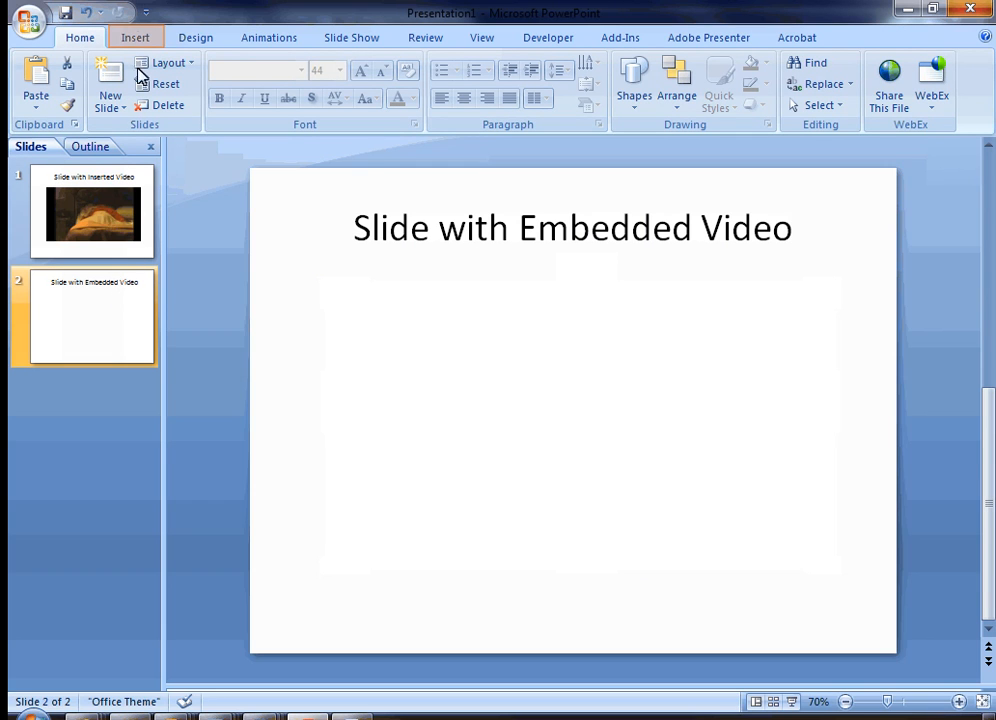
left_click(135, 37)
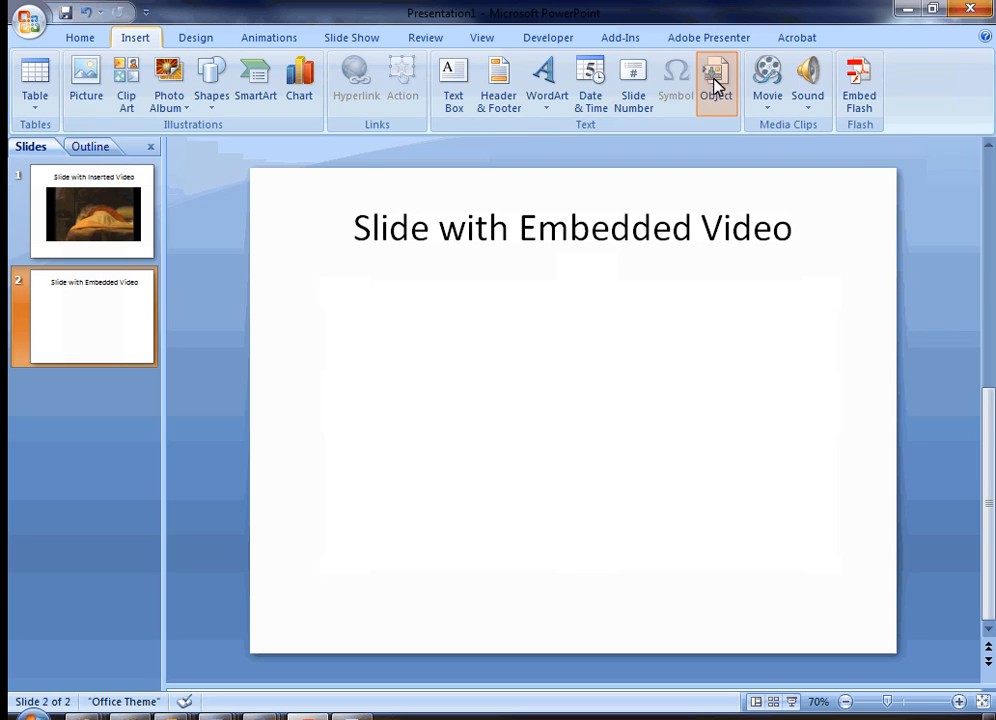
left_click(718, 74)
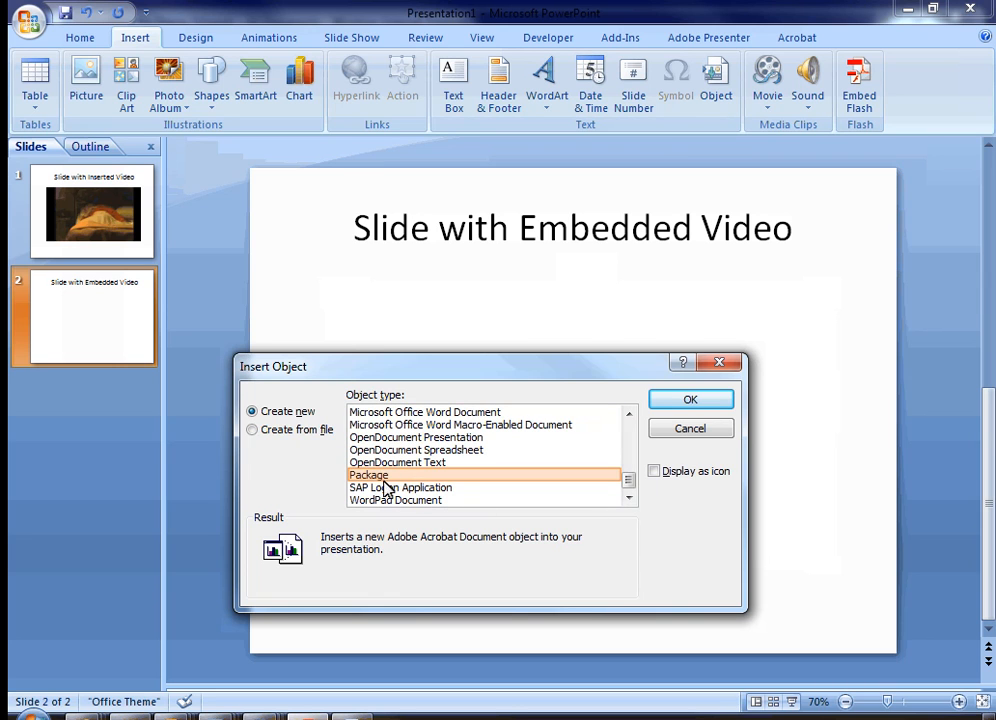
Step: Choose Package as the object type and select Carol_Burnett.wmv to package
left_click(369, 475)
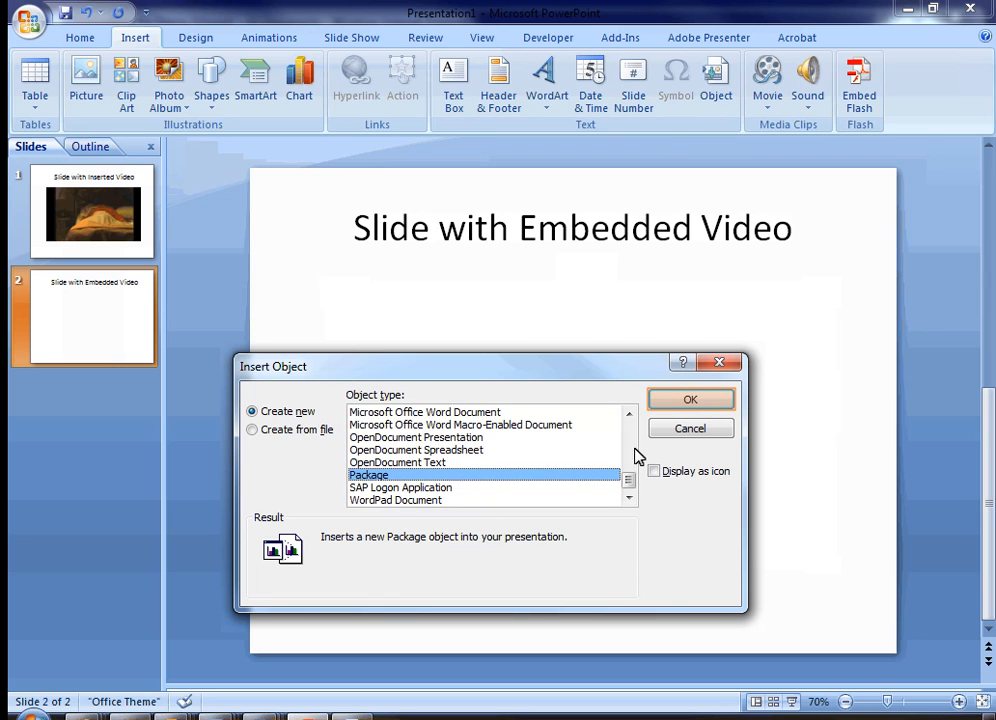
left_click(691, 398)
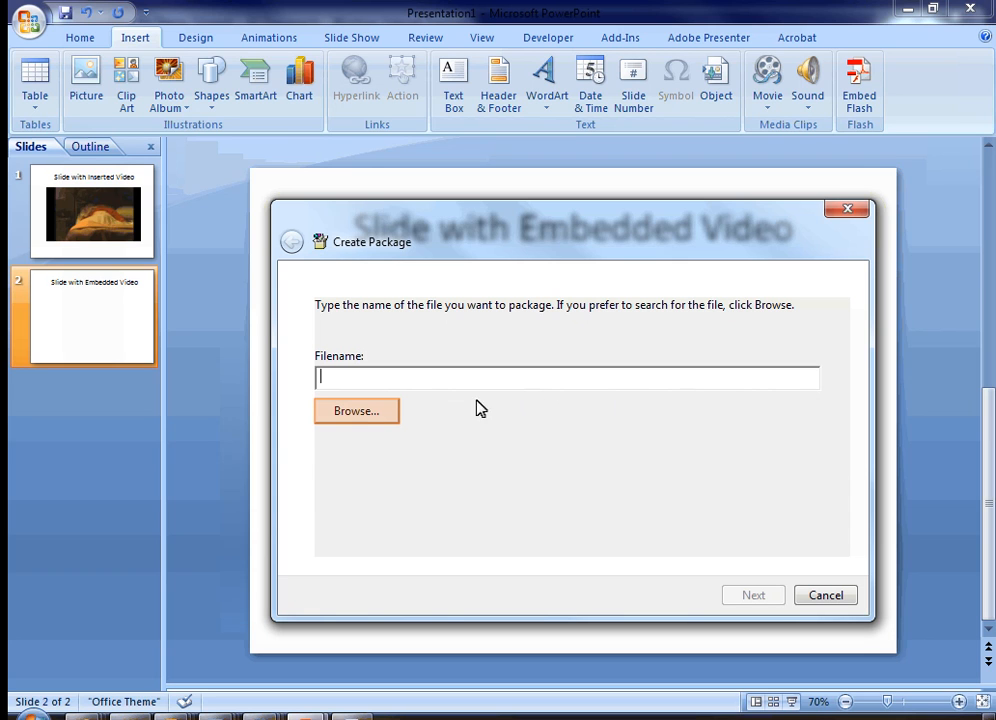
left_click(356, 410)
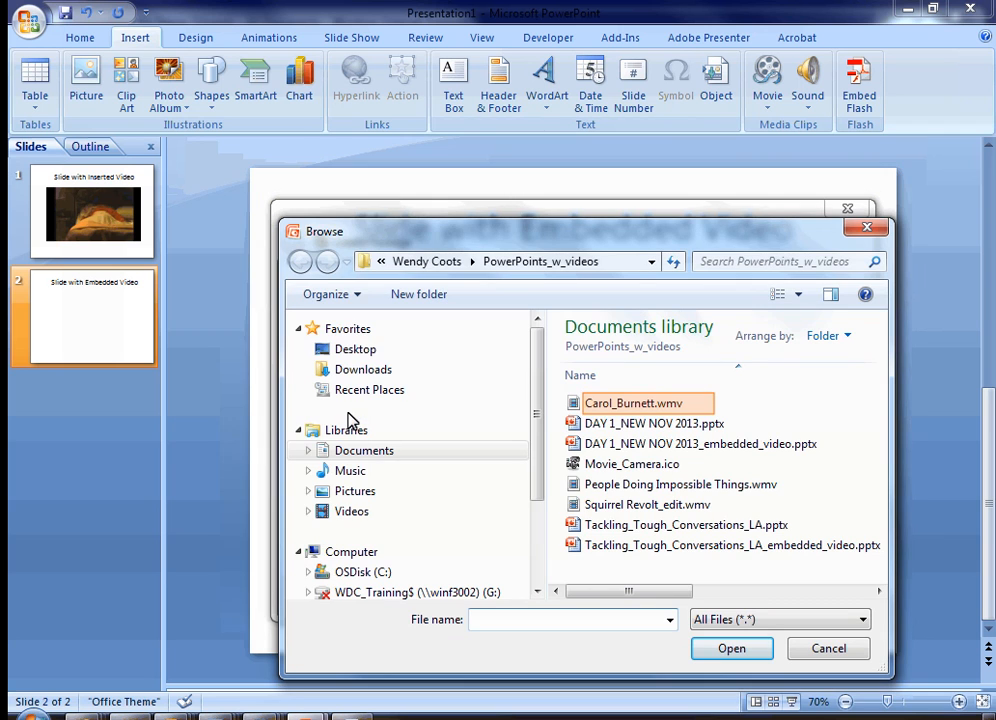
left_click(634, 403)
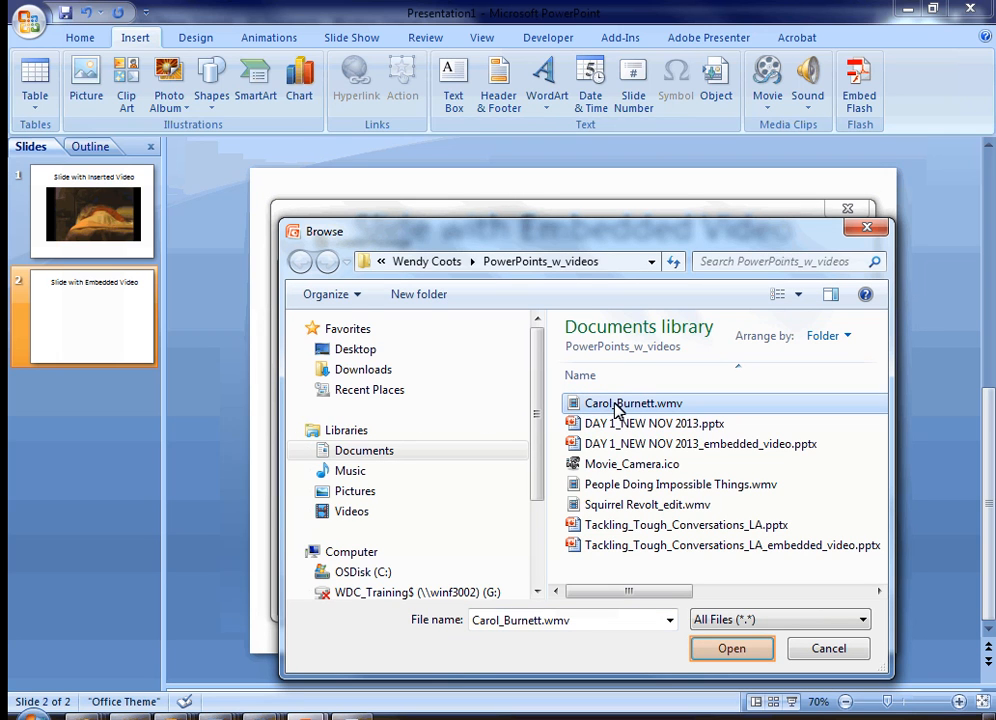
left_click(732, 648)
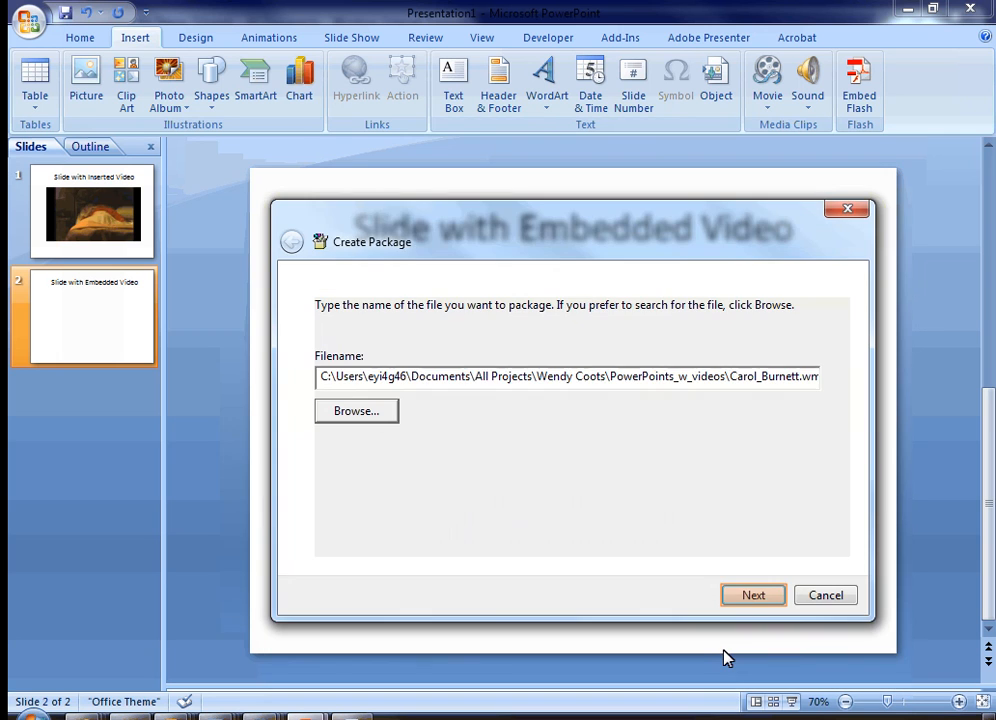
mouse_move(752, 596)
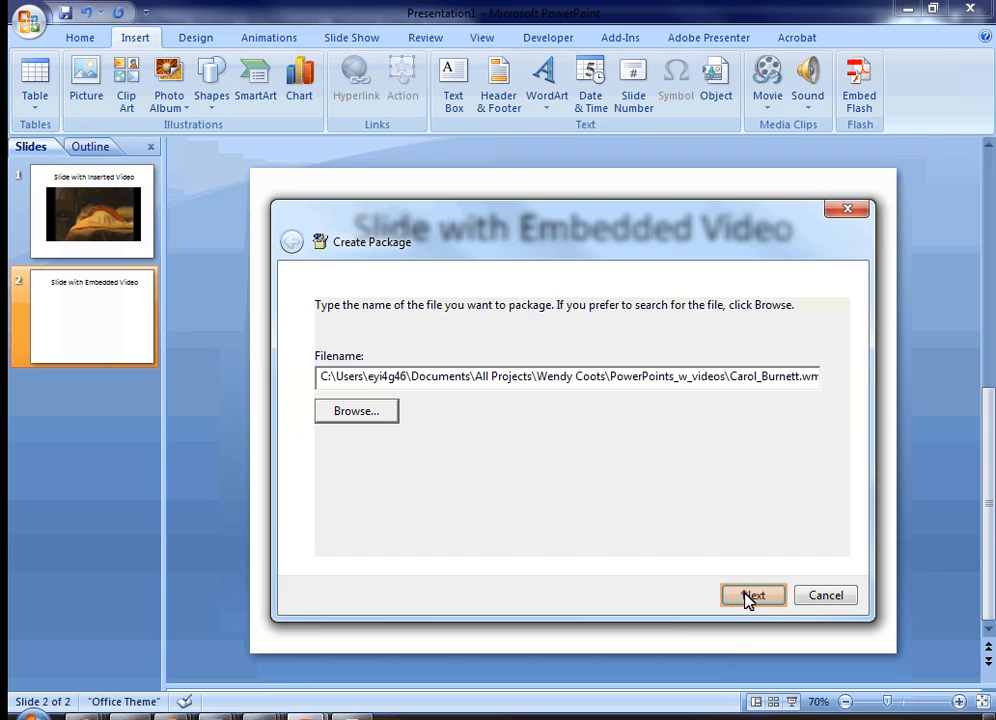
Step: Label the package 'Carol' and finish placing it on slide 2
left_click(754, 595)
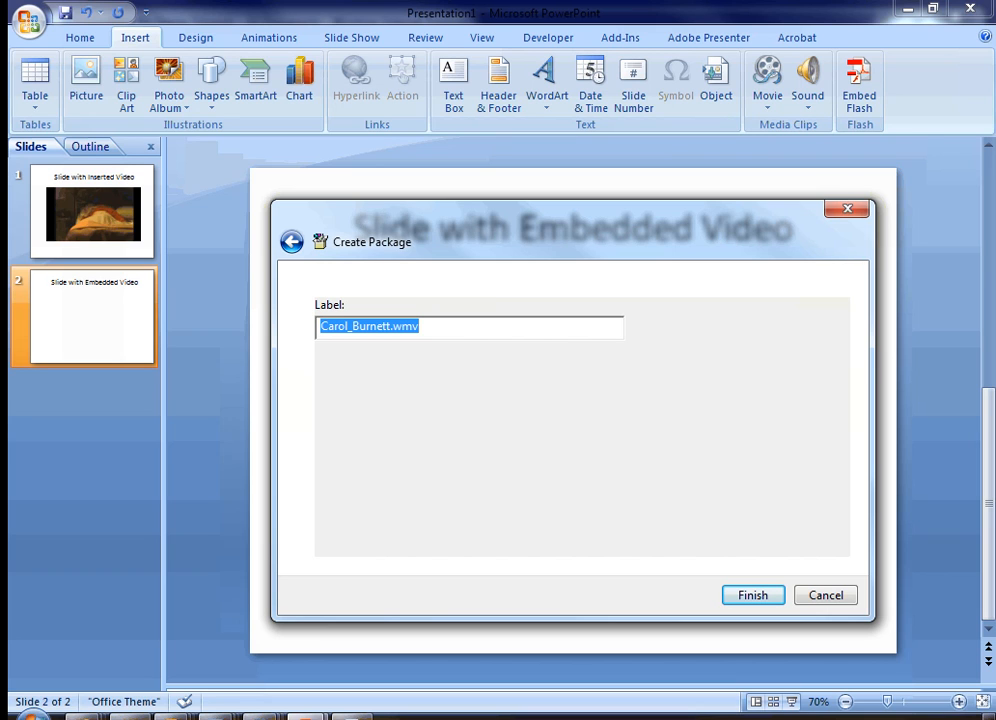
type("C")
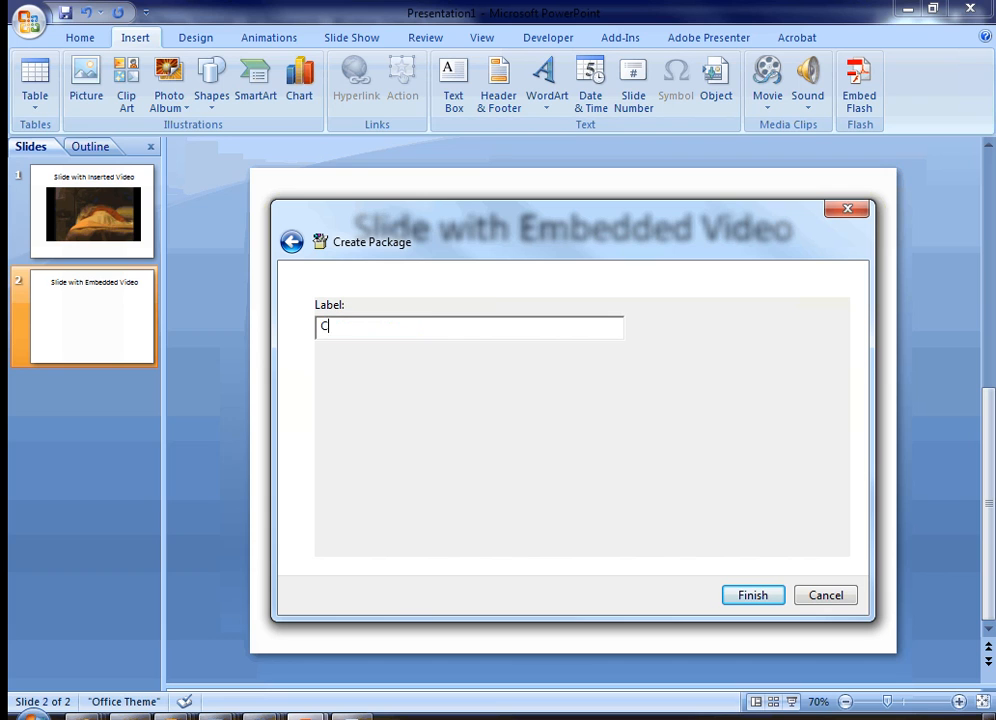
type("arol")
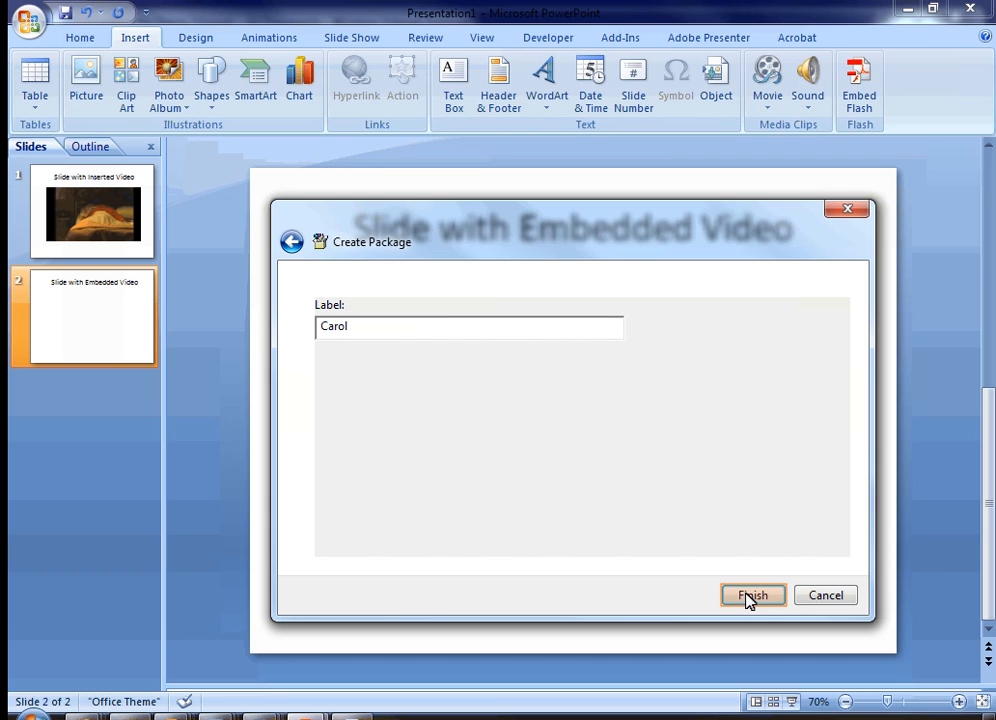
left_click(762, 595)
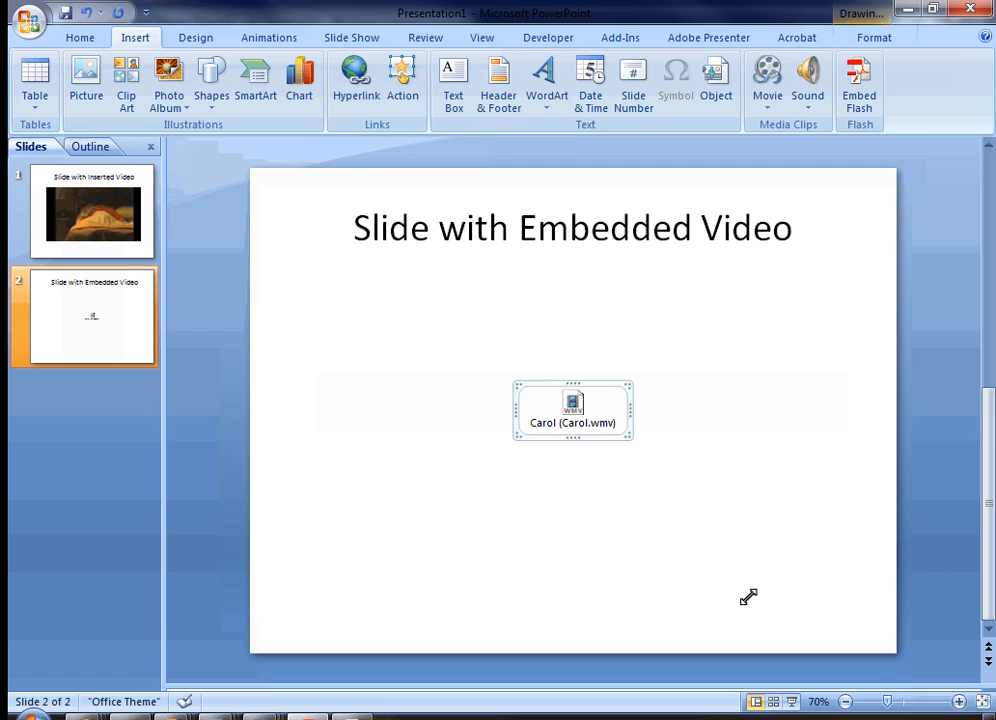
mouse_move(633, 465)
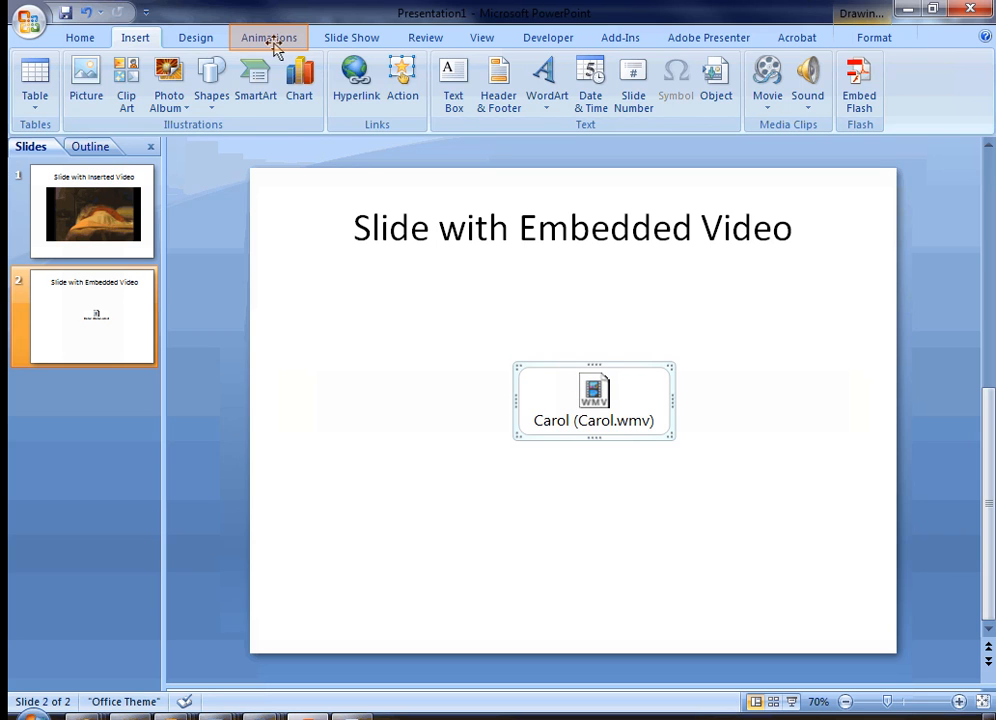
Step: Add an on-click Activate Contents object action to the Carol package via Custom Animation
left_click(269, 37)
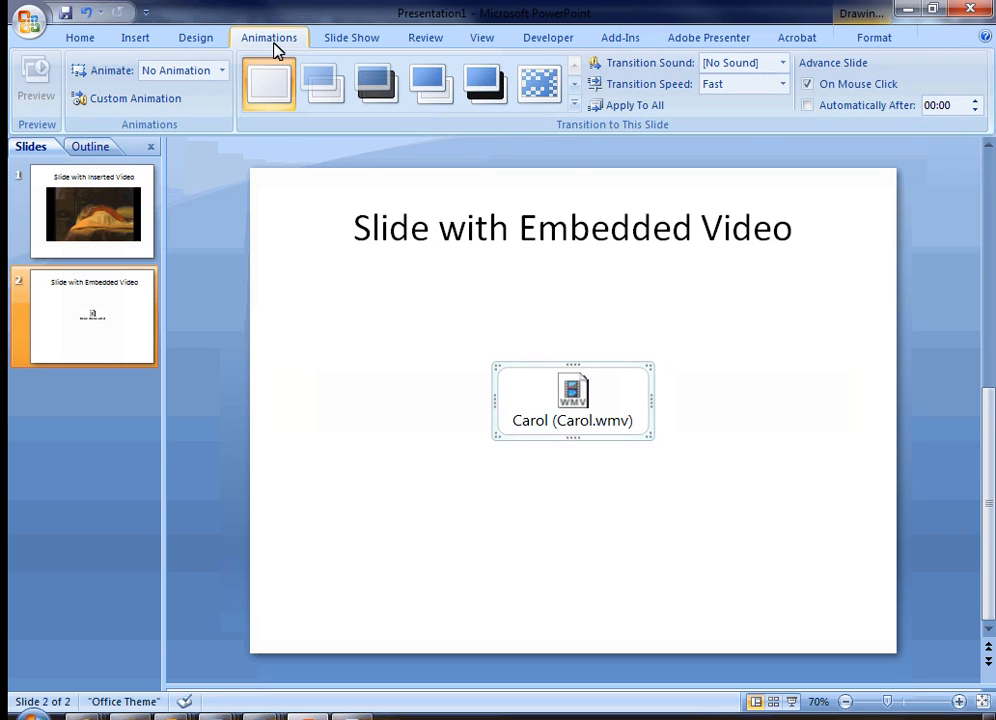
mouse_move(147, 98)
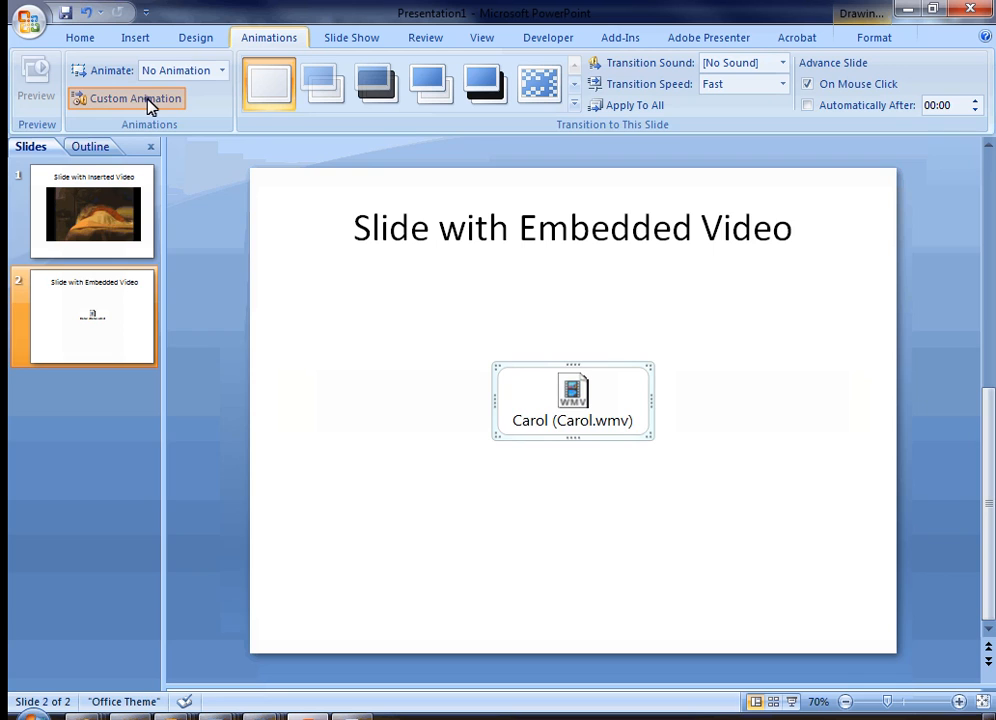
left_click(132, 98)
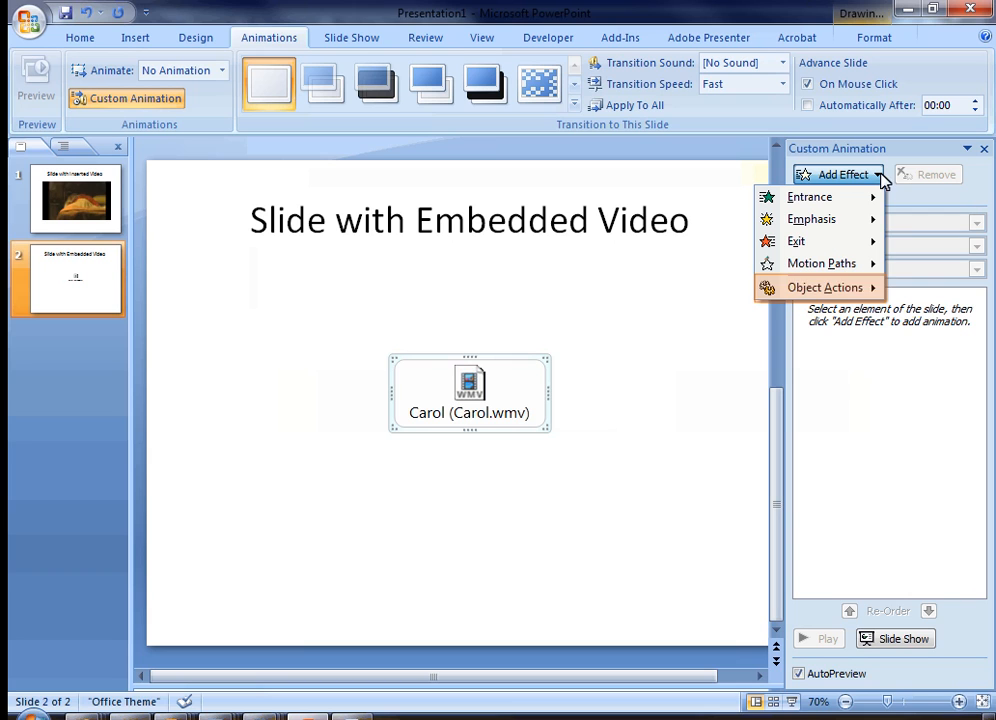
left_click(833, 287)
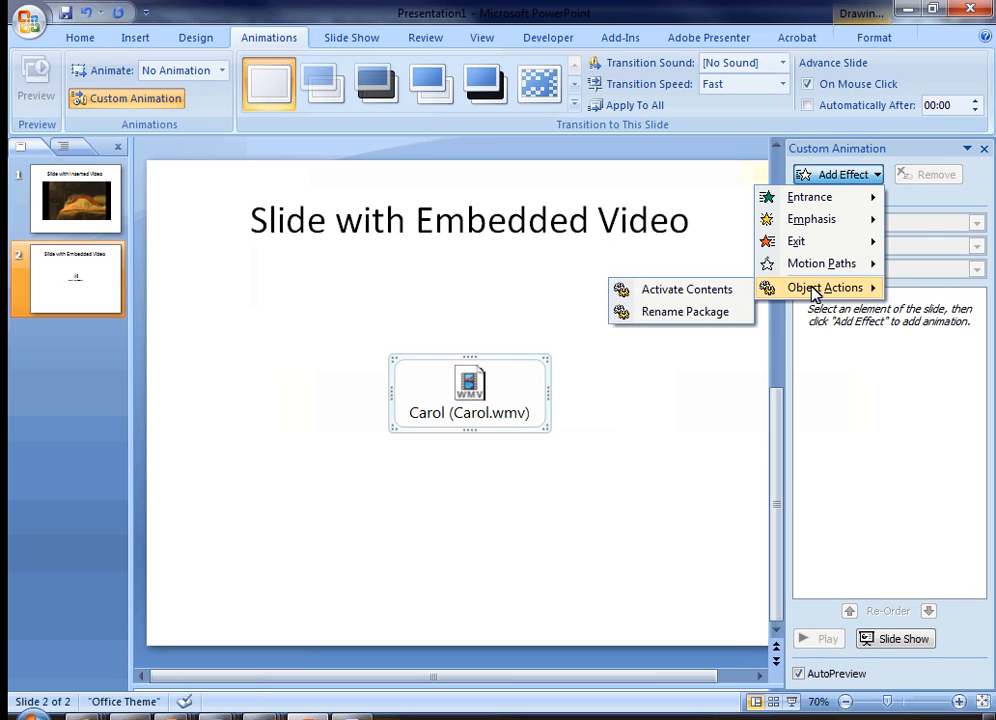
mouse_move(686, 289)
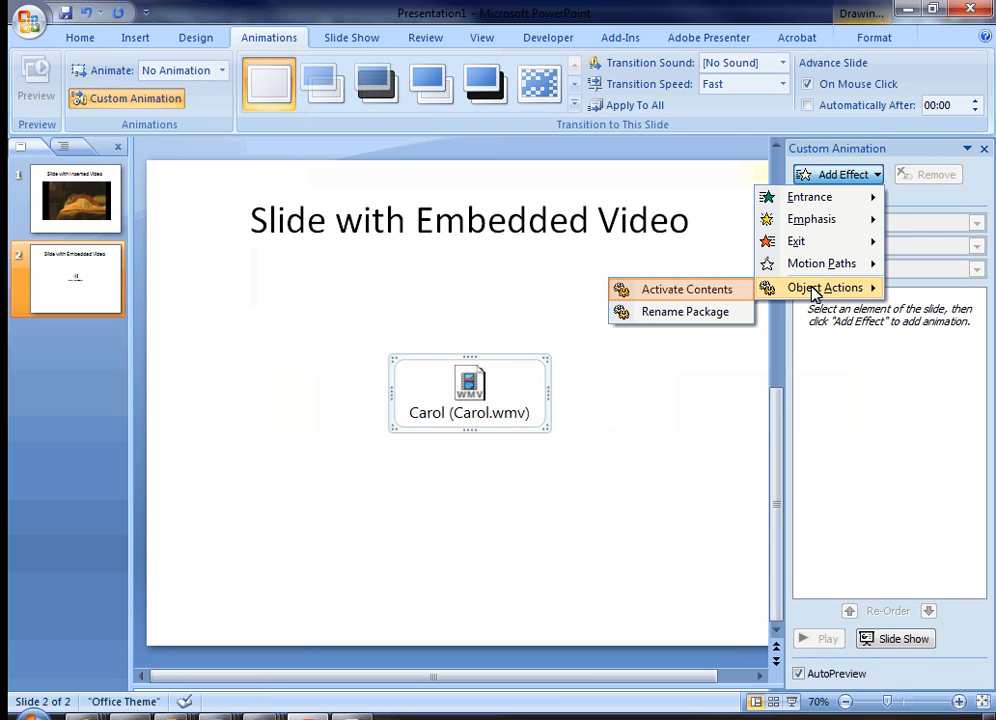
mouse_move(707, 295)
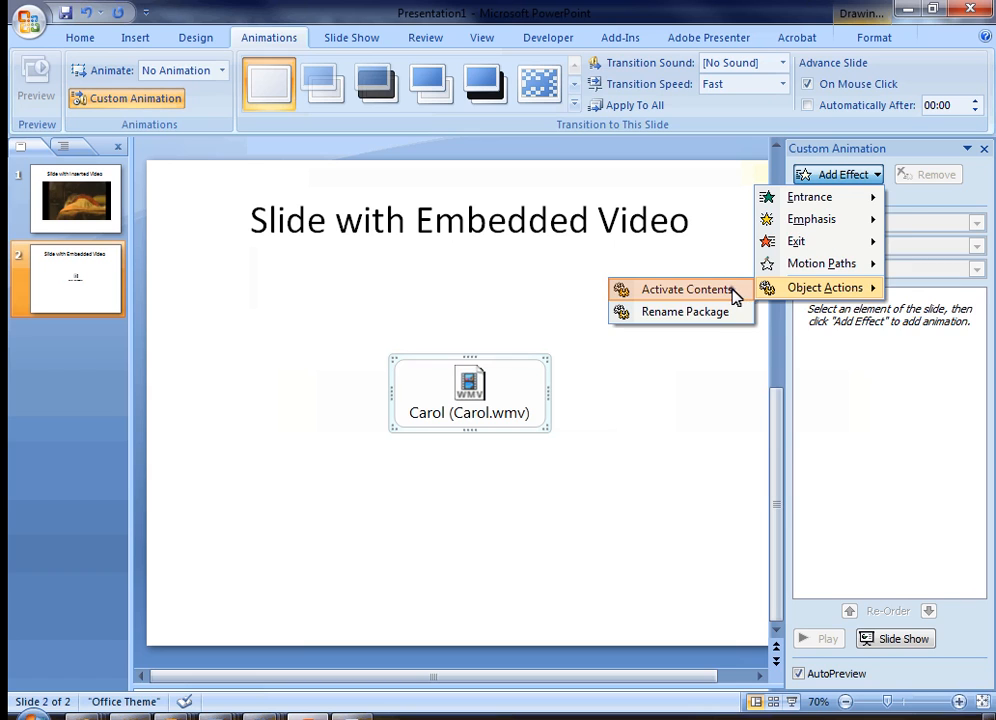
left_click(685, 289)
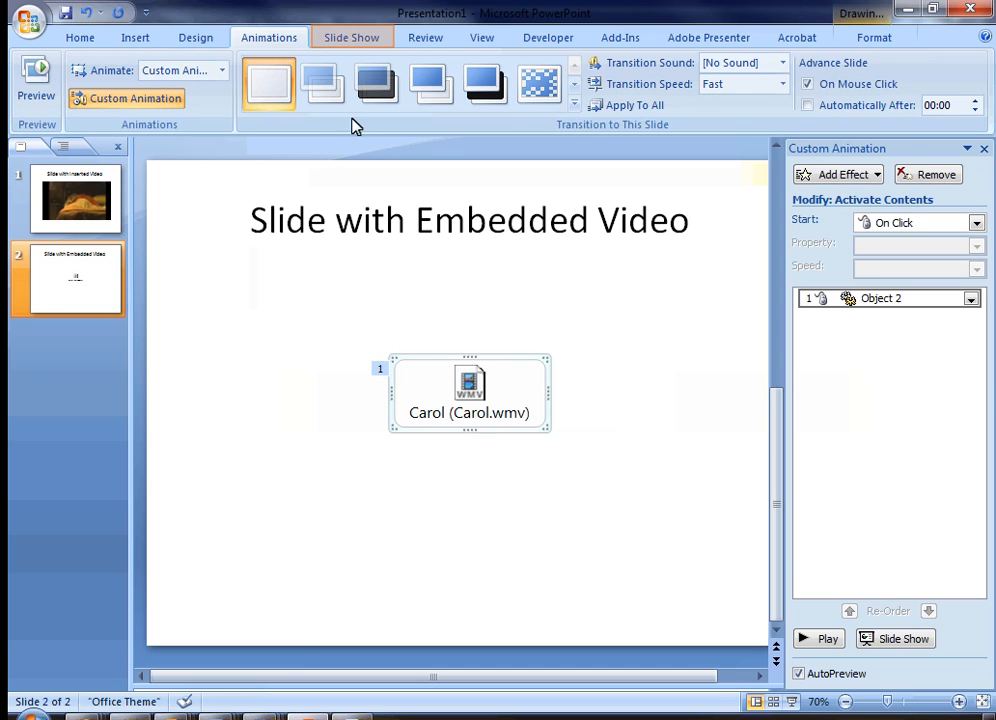
Step: Run the slide show and double-click the Carol package to play the video
left_click(351, 37)
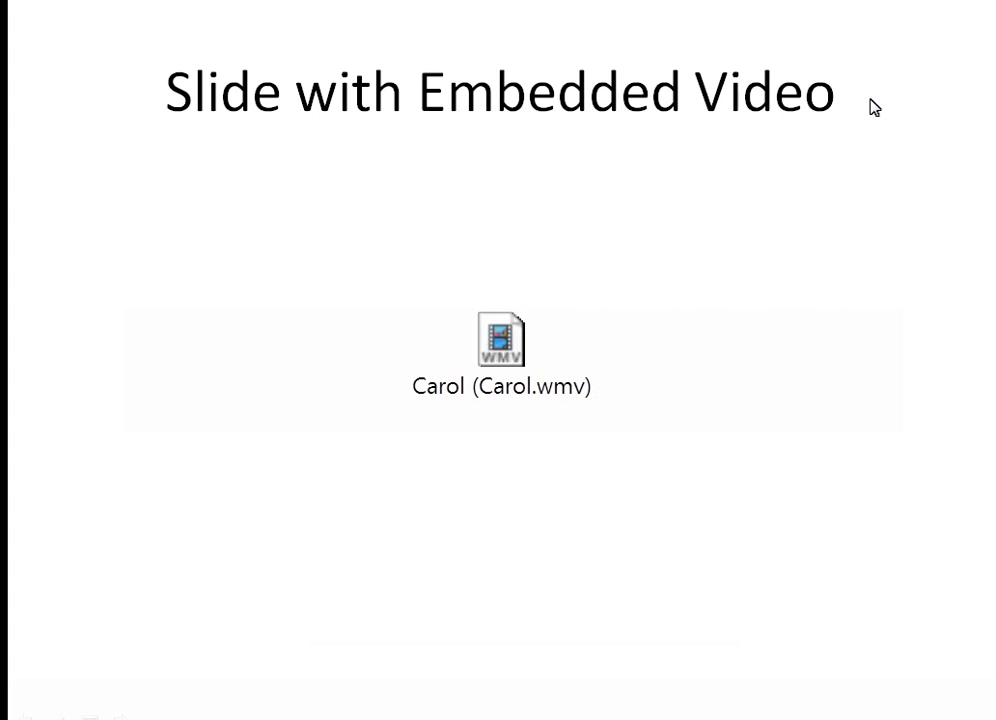
double_click(500, 340)
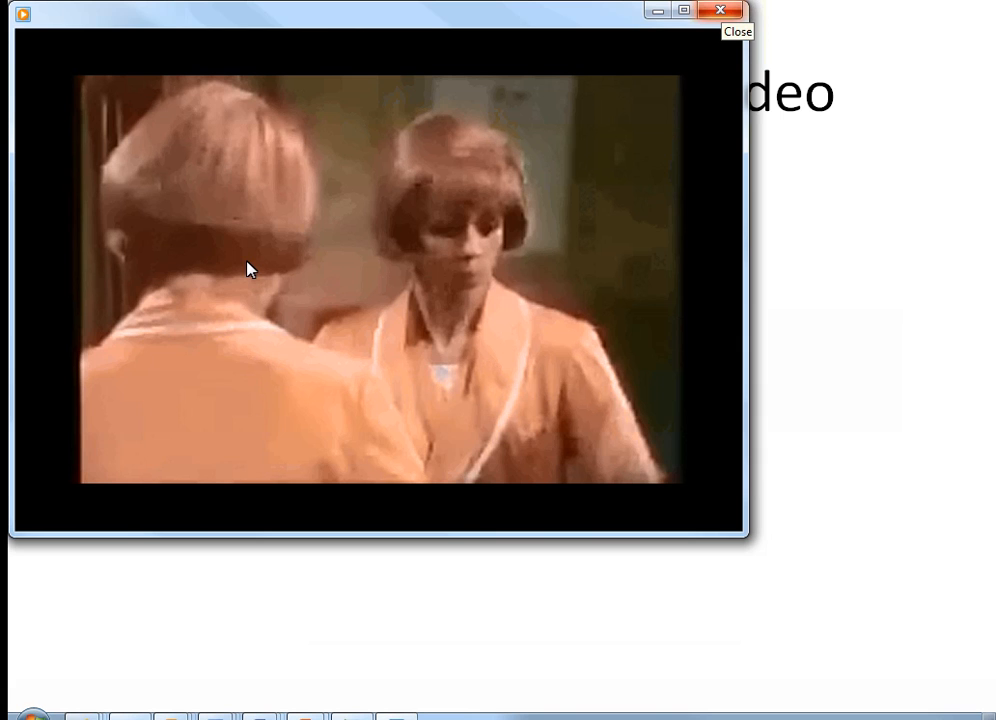
mouse_move(693, 131)
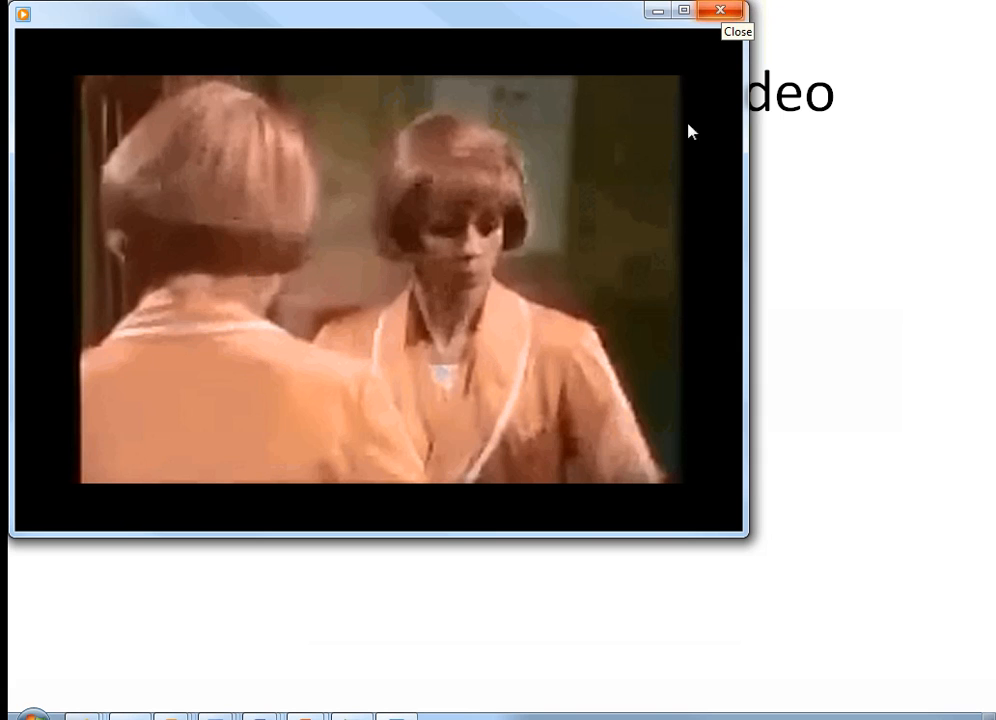